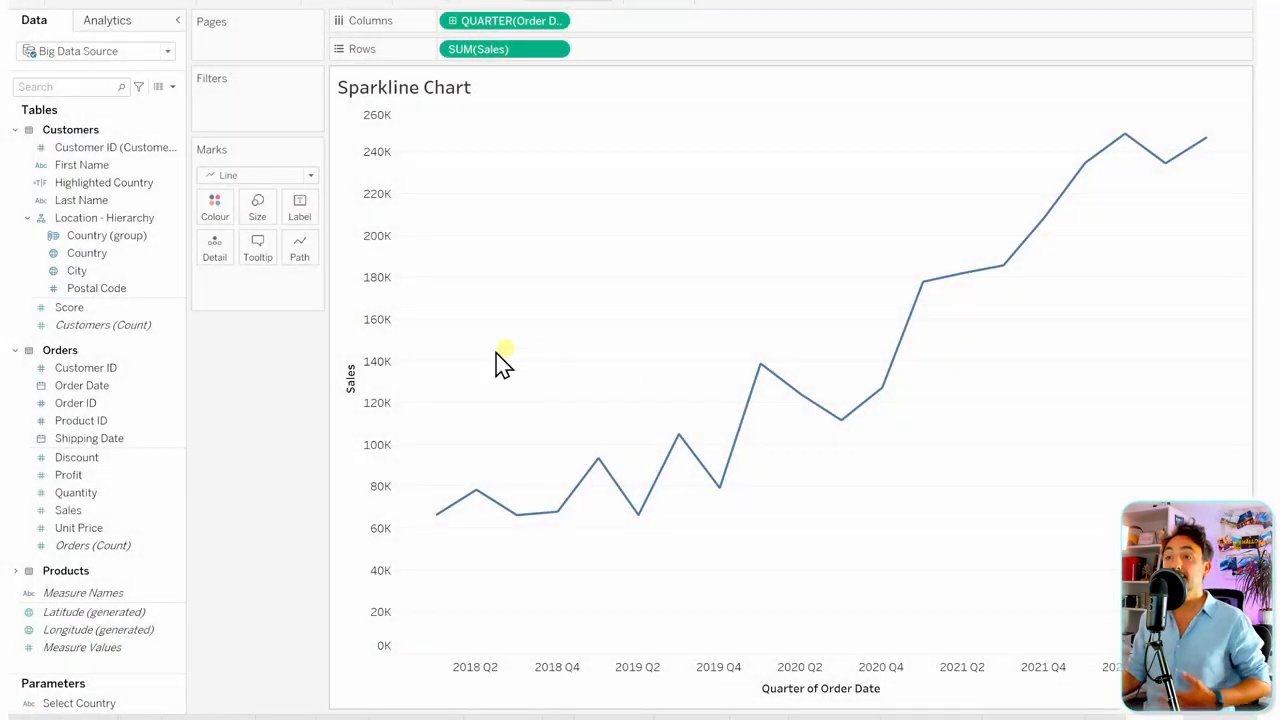
Drag Country onto Rows to split quarterly sales into France, Germany, Italy and USA lines.
{"action": "left_click", "coordinate": [88, 252]}
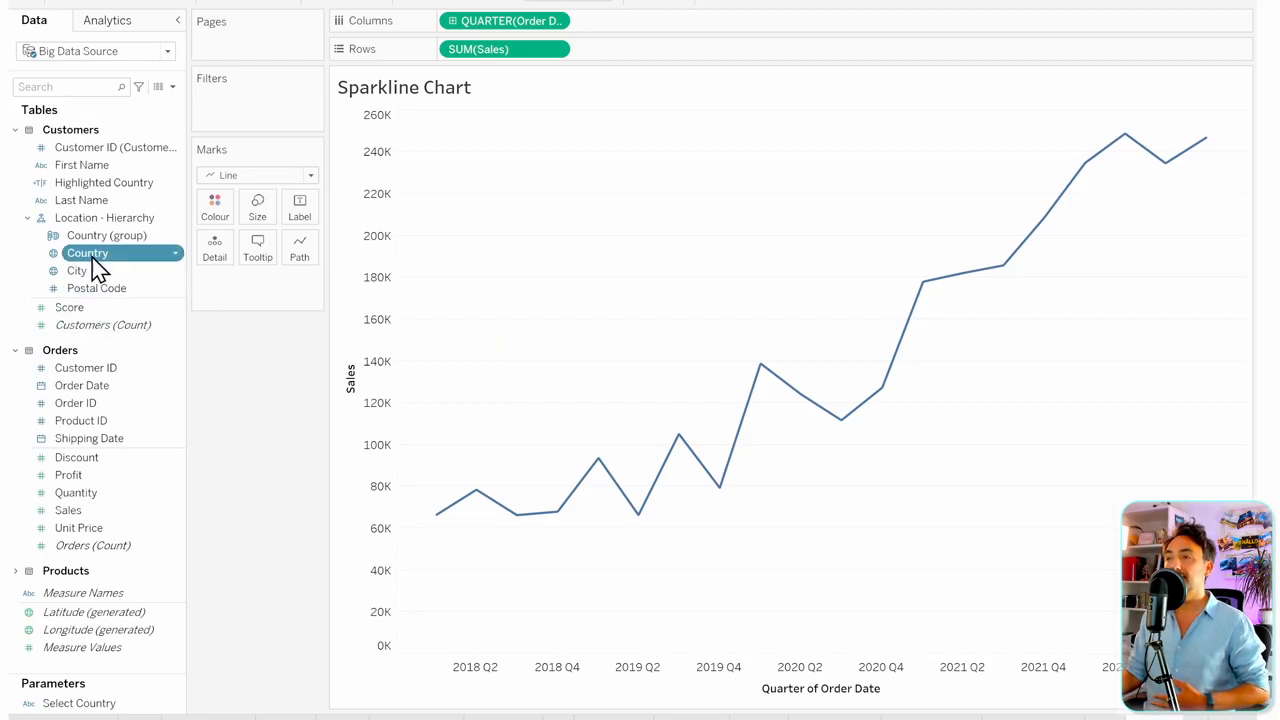
{"action": "left_click_drag", "start_coordinate": [88, 252], "coordinate": [430, 48]}
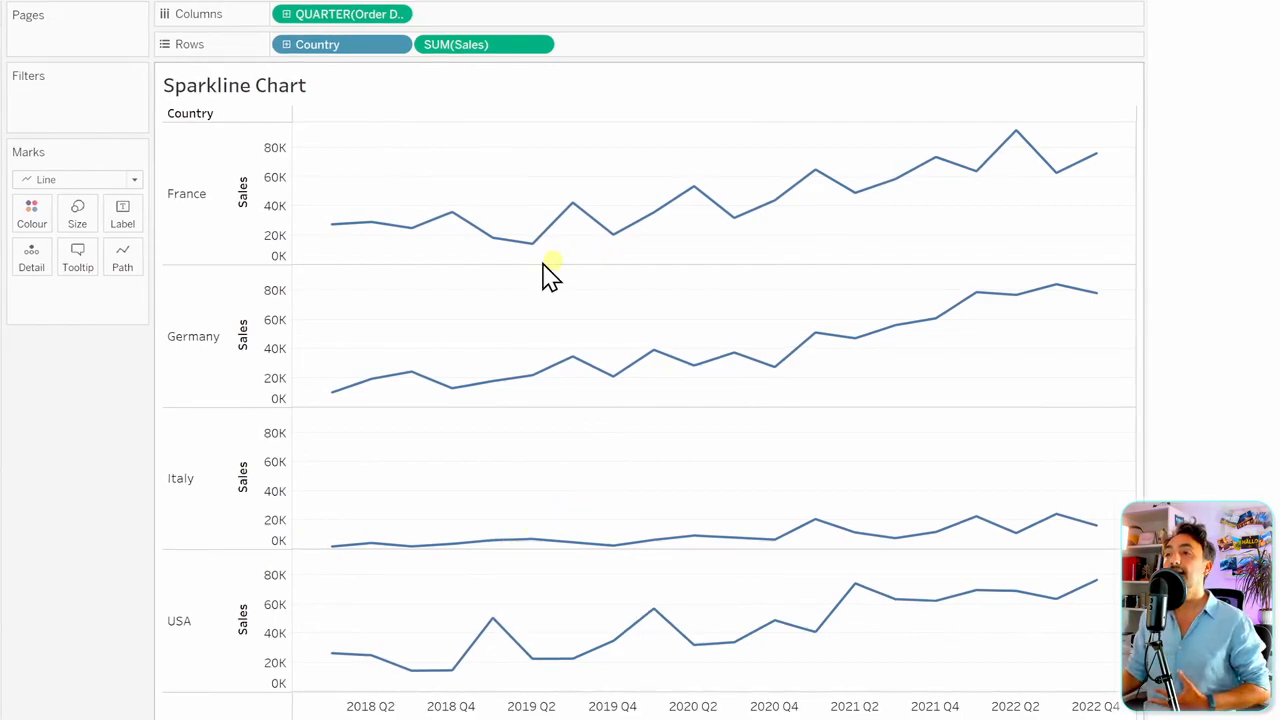
{"action": "mouse_move", "coordinate": [340, 248]}
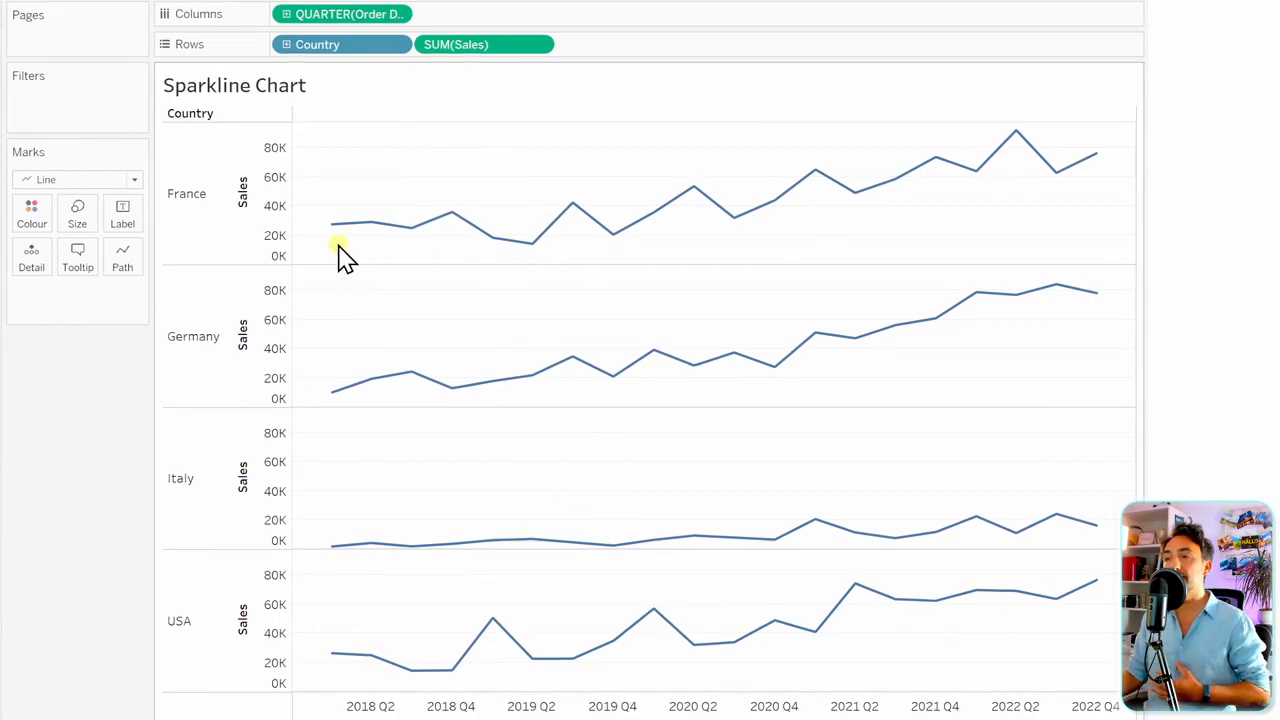
{"action": "mouse_move", "coordinate": [1096, 164]}
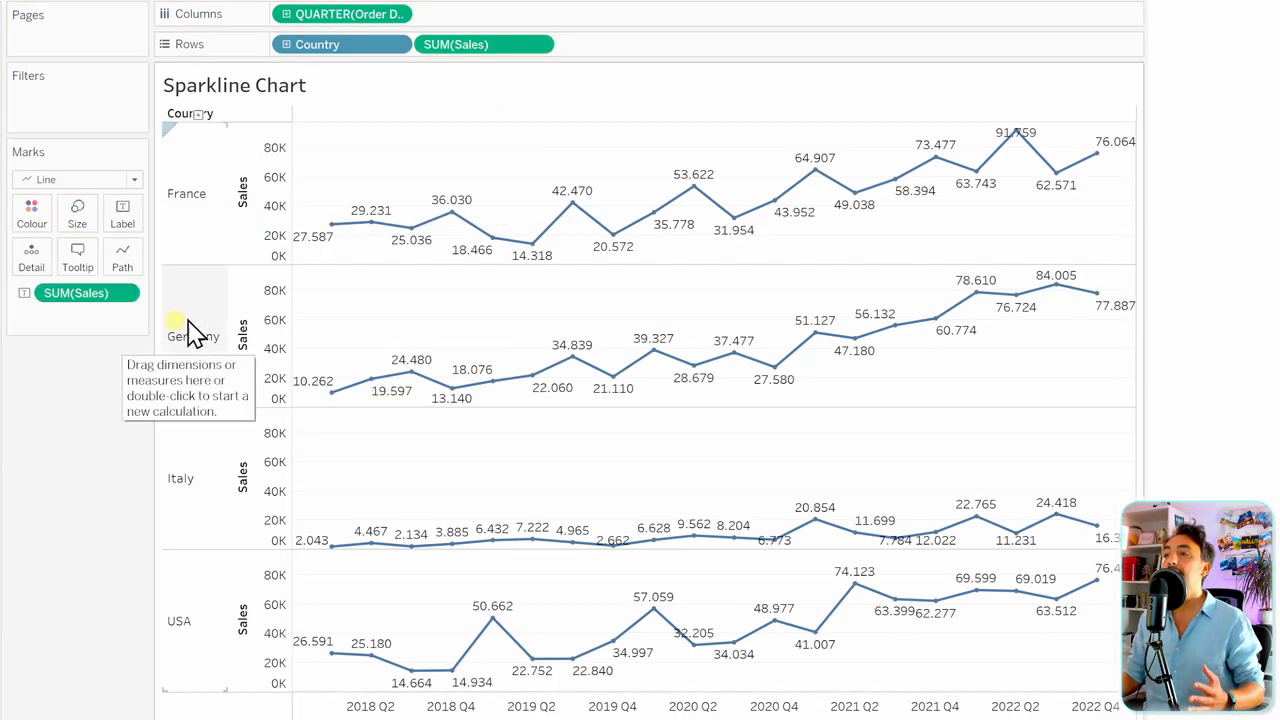
{"action": "mouse_move", "coordinate": [418, 240]}
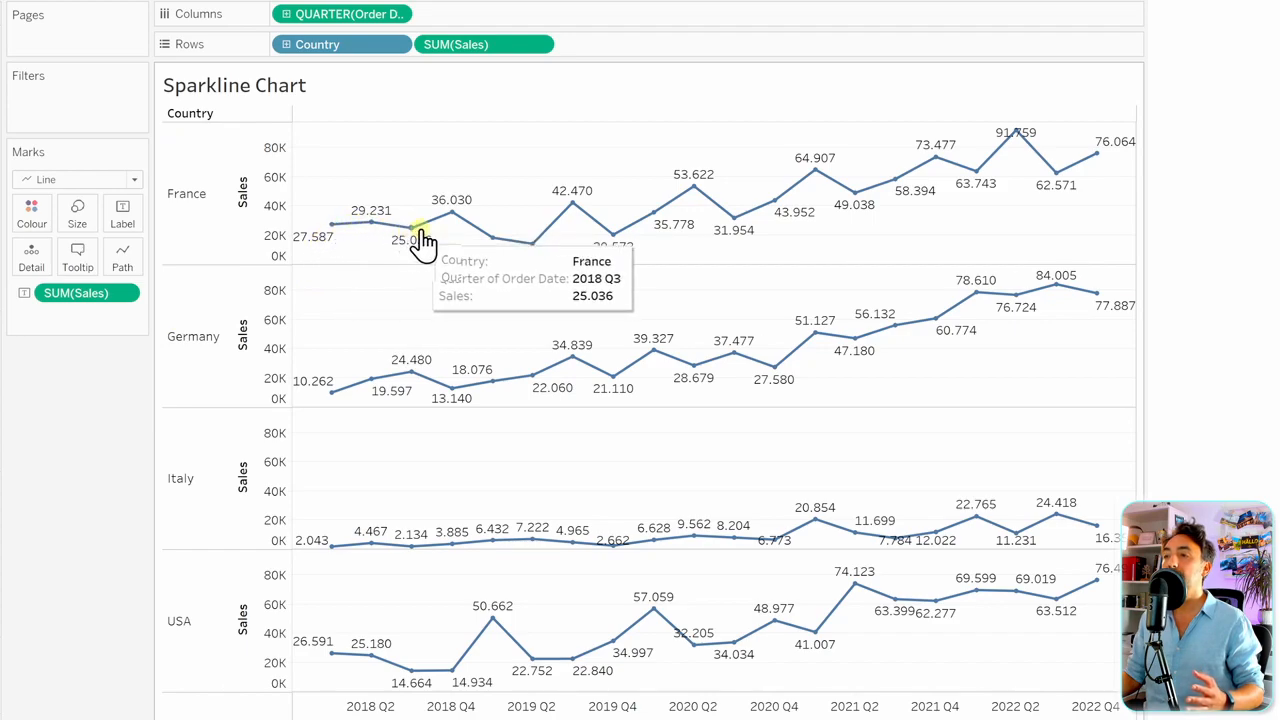
{"action": "mouse_move", "coordinate": [764, 244]}
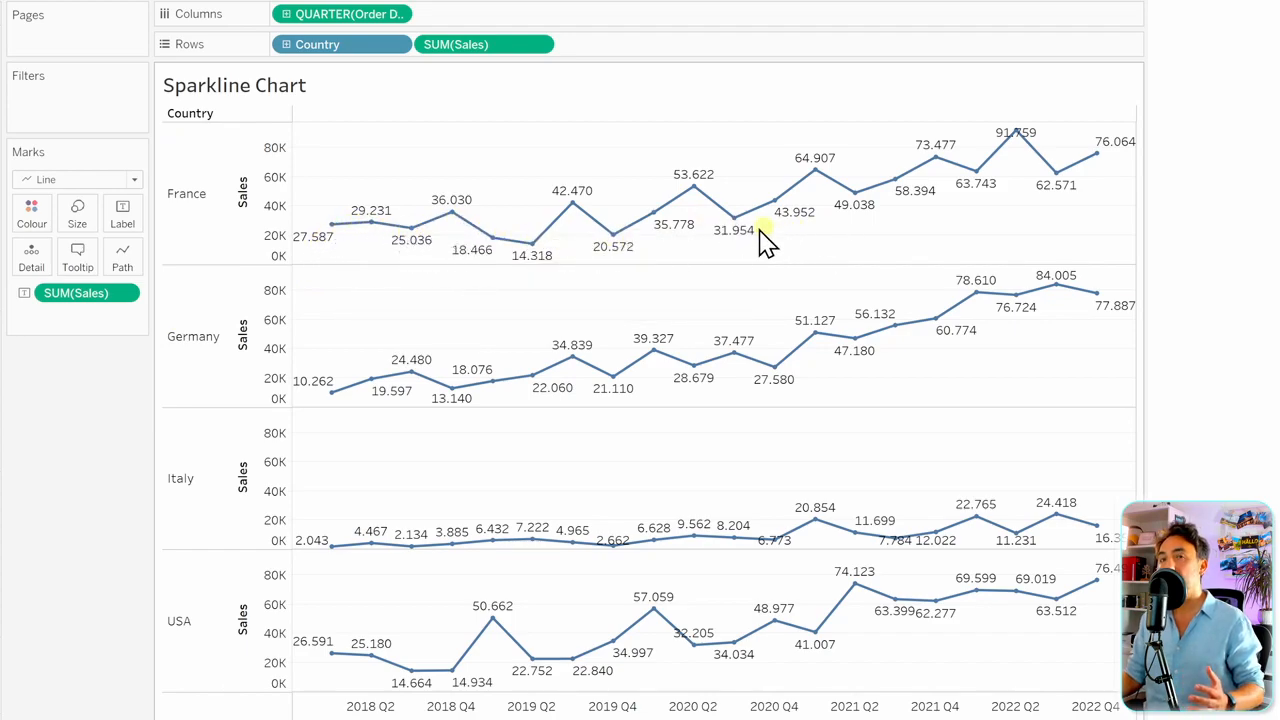
Set Marks to Label so only each country line's start and end sales values are labelled.
{"action": "left_click", "coordinate": [122, 212]}
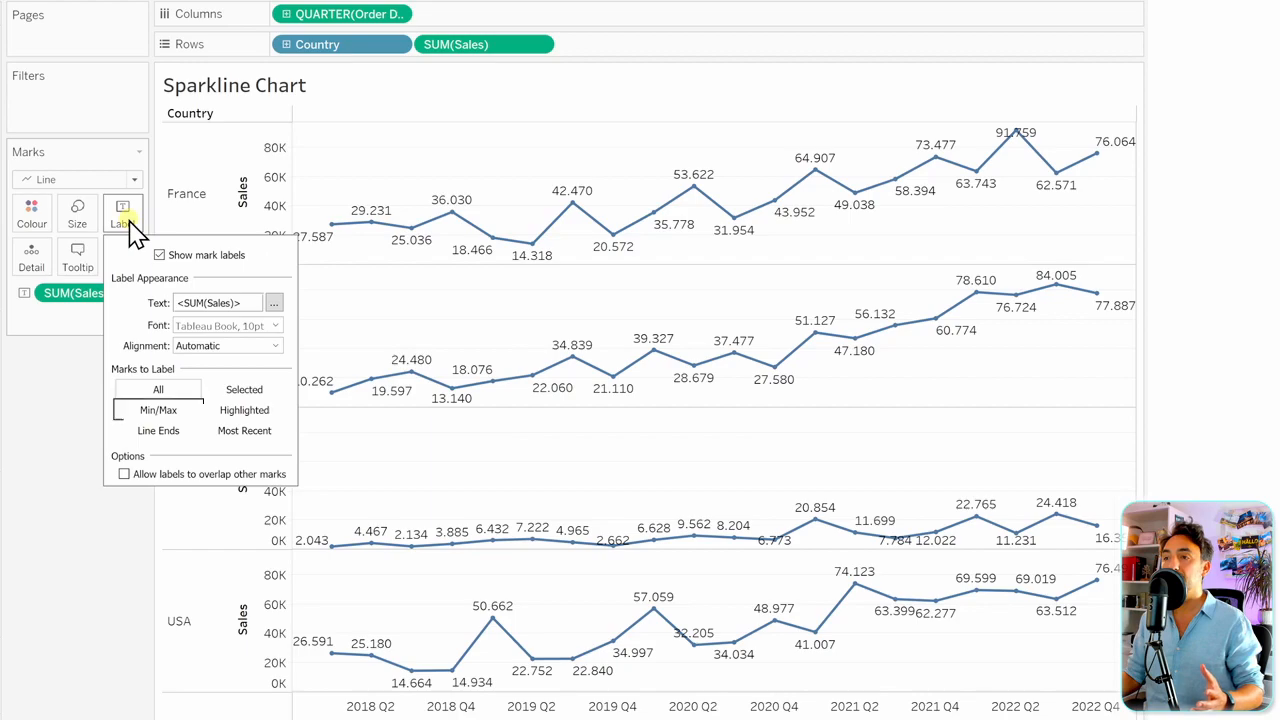
{"action": "left_click", "coordinate": [156, 410]}
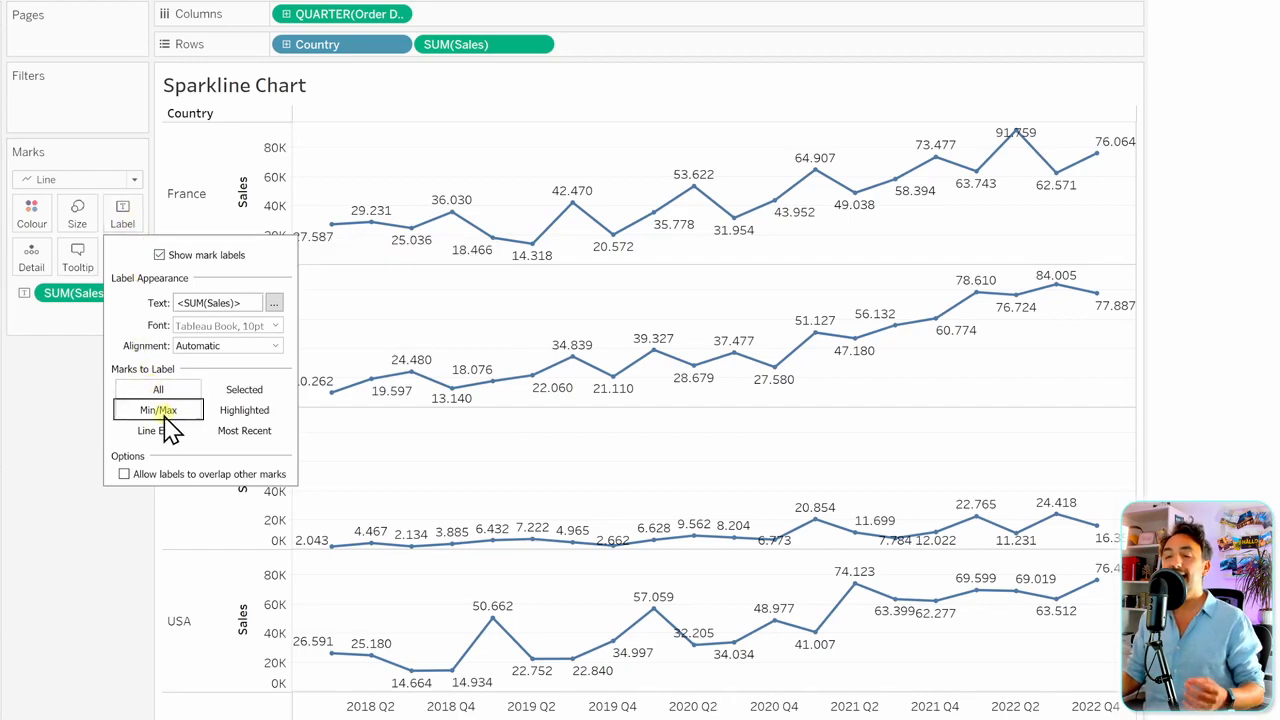
{"action": "left_click", "coordinate": [156, 410]}
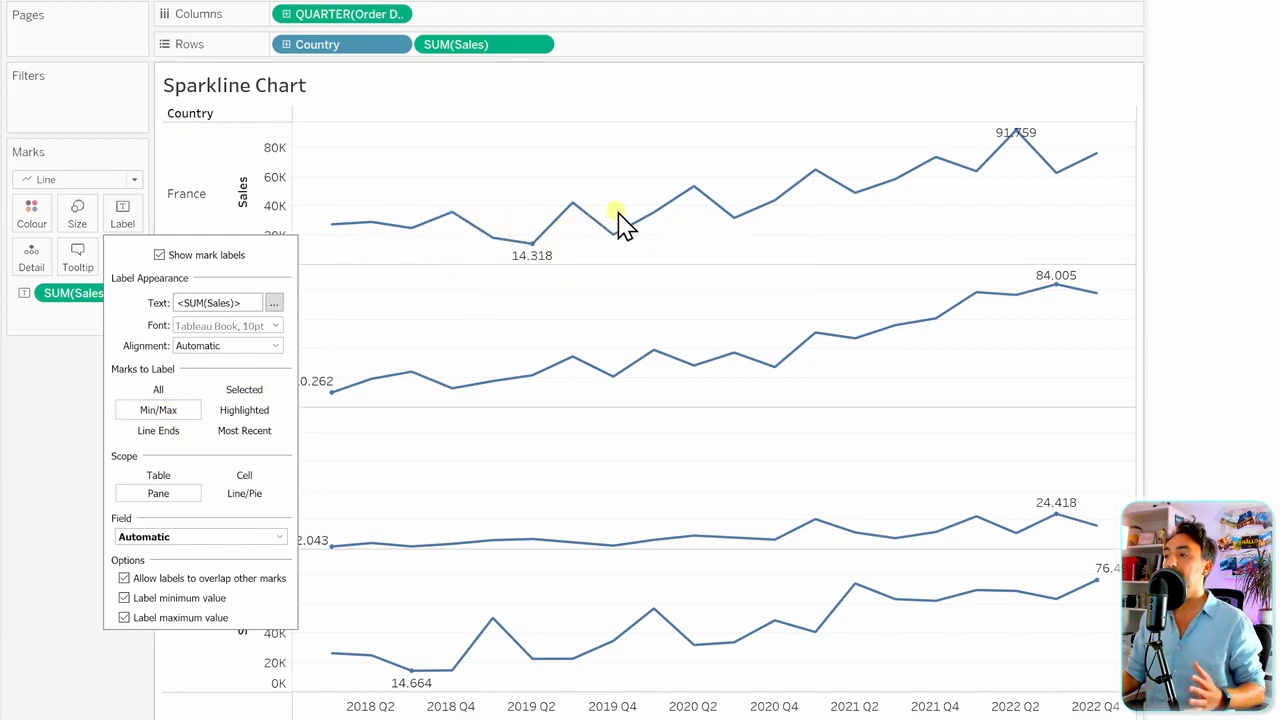
{"action": "mouse_move", "coordinate": [532, 256]}
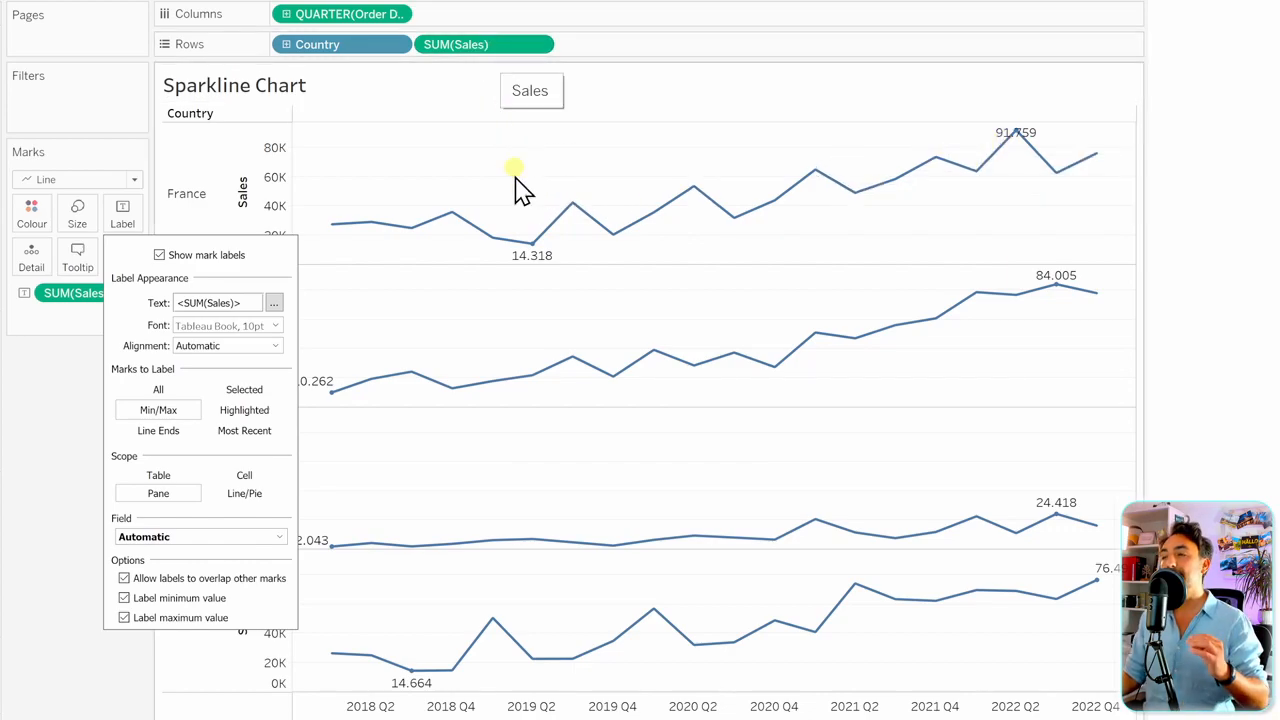
{"action": "mouse_move", "coordinate": [530, 198]}
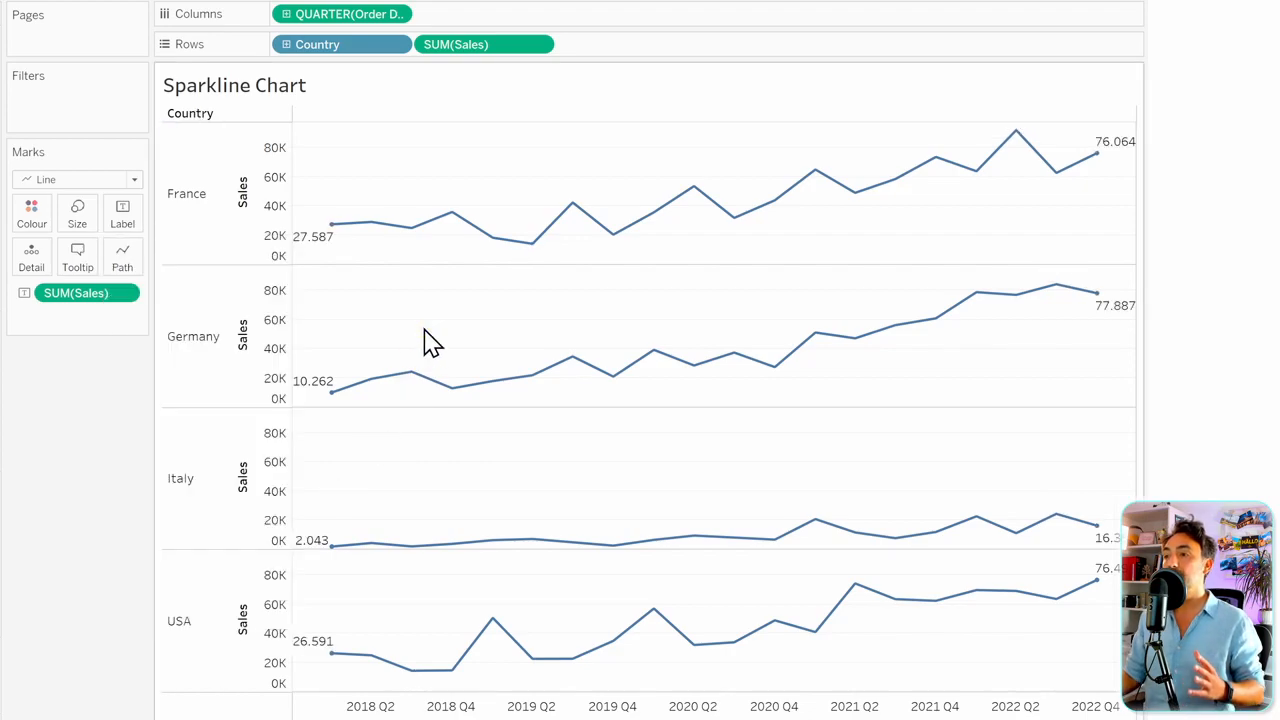
{"action": "mouse_move", "coordinate": [424, 330]}
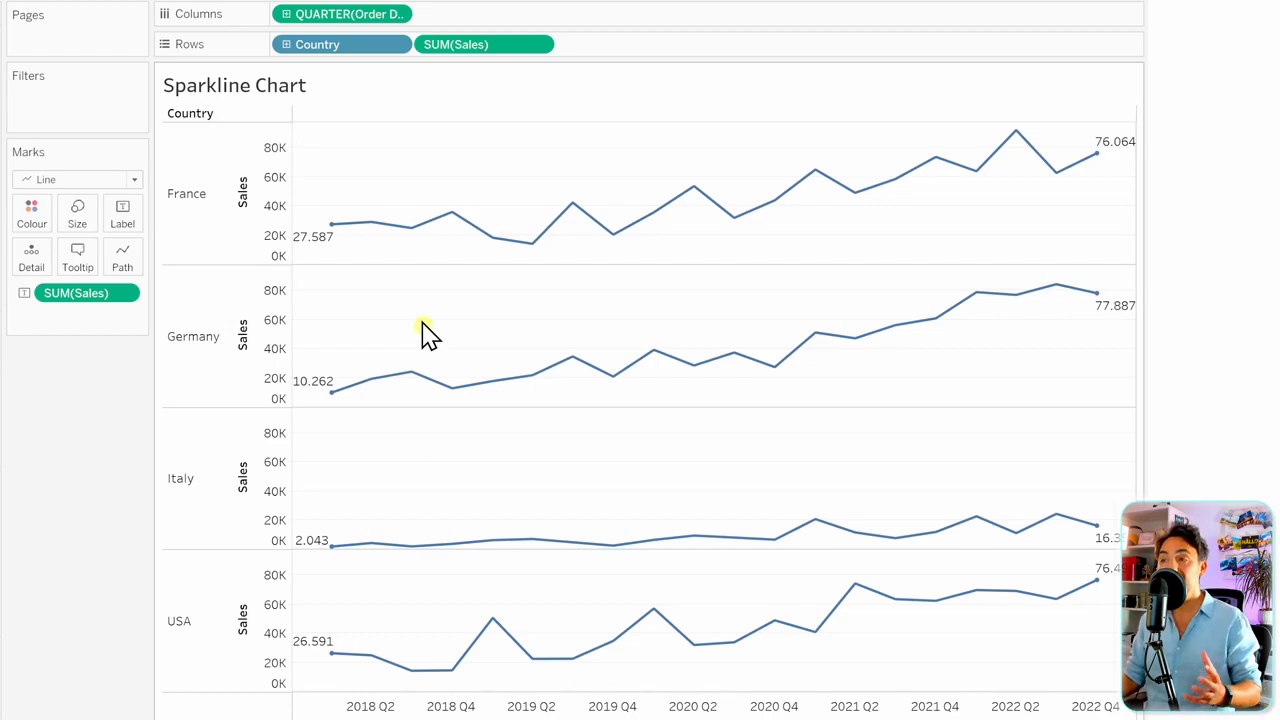
{"action": "mouse_move", "coordinate": [1090, 156]}
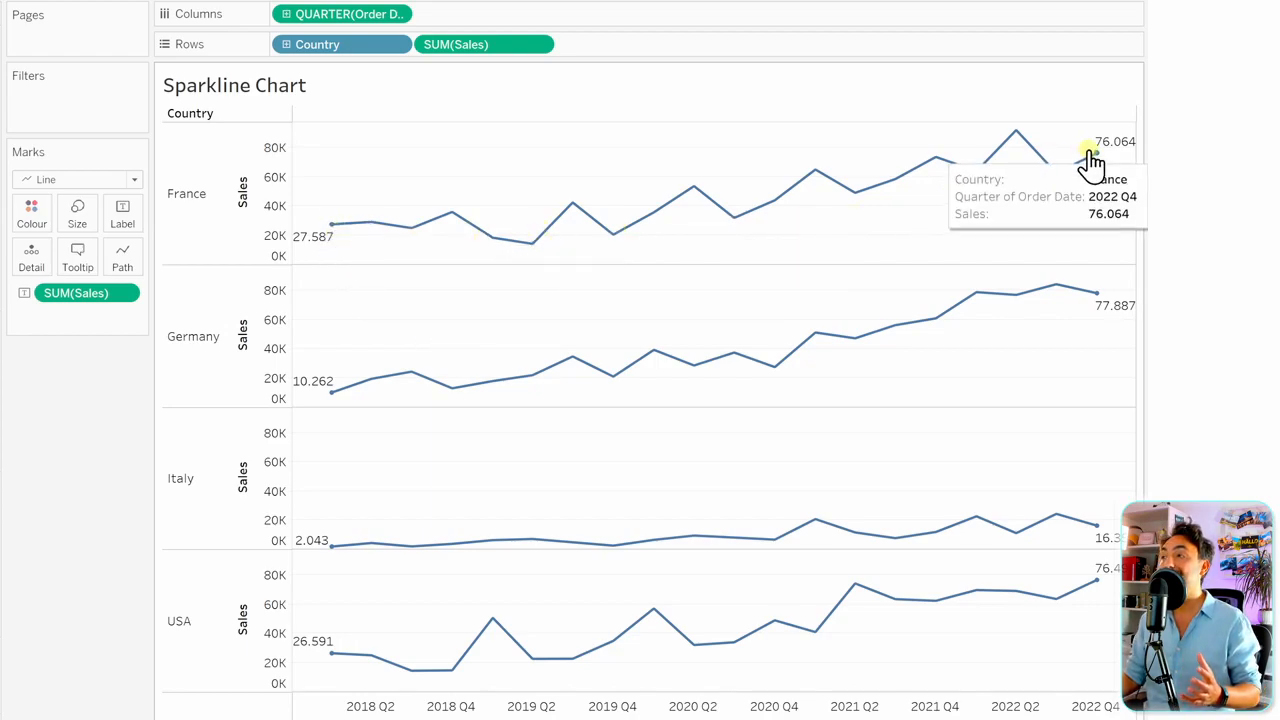
{"action": "mouse_move", "coordinate": [578, 296]}
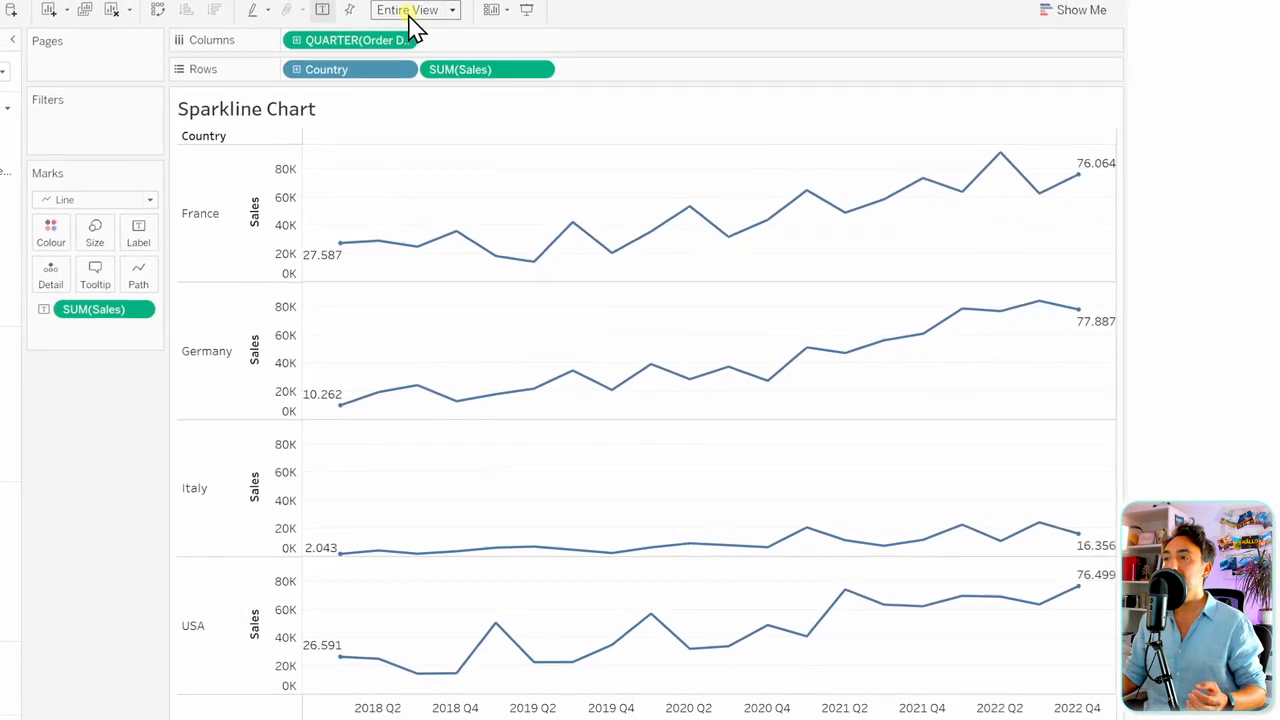
Set Fit to Standard so the country lines compress into narrow sparklines.
{"action": "left_click", "coordinate": [416, 10]}
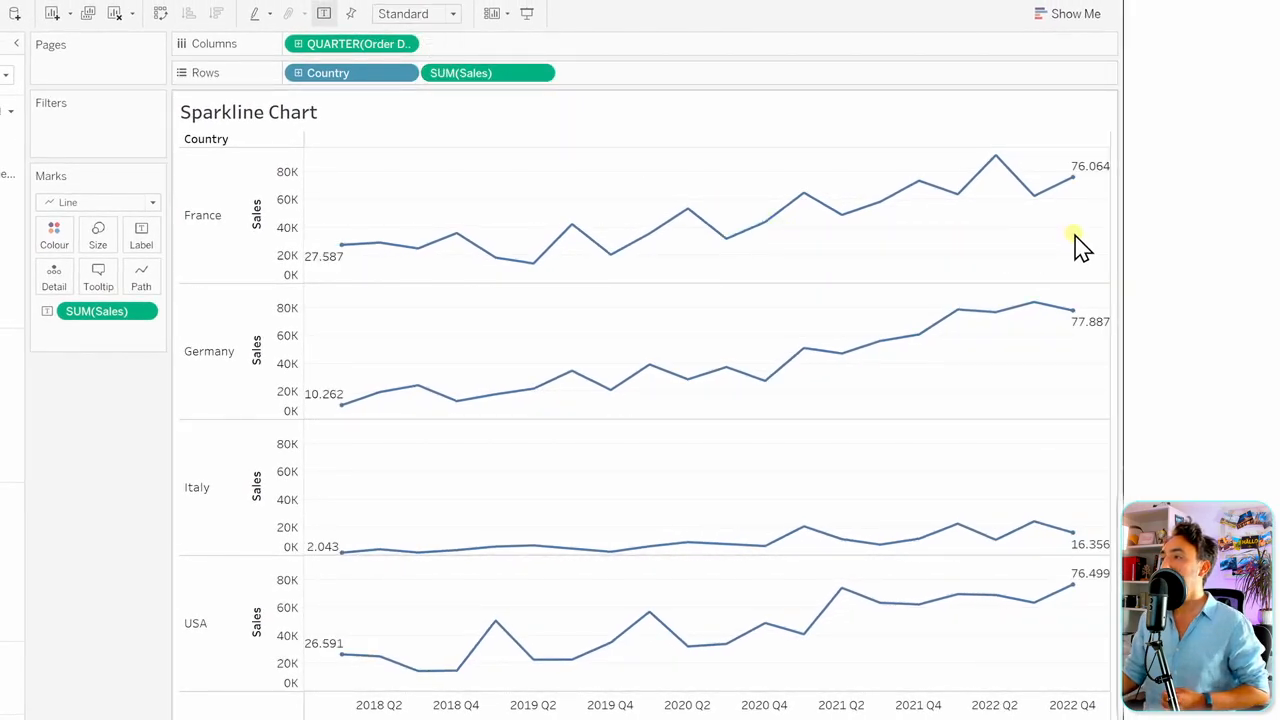
{"action": "mouse_move", "coordinate": [1112, 236]}
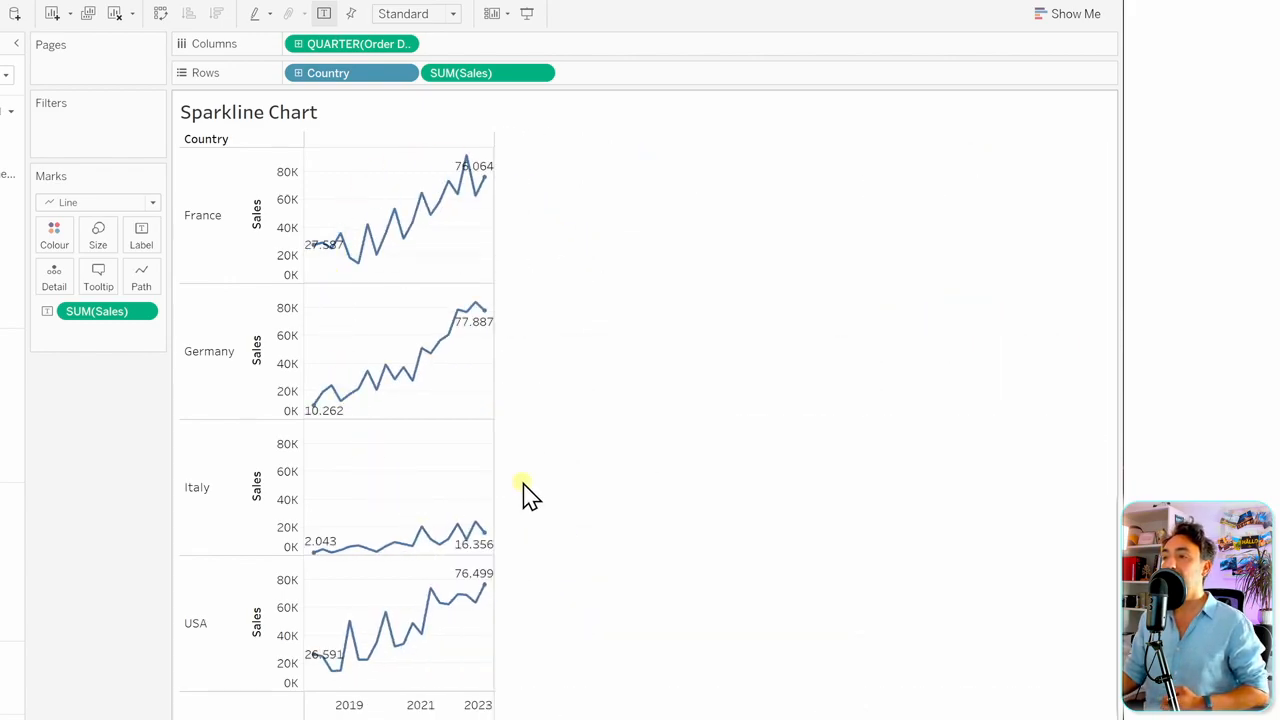
{"action": "mouse_move", "coordinate": [428, 220]}
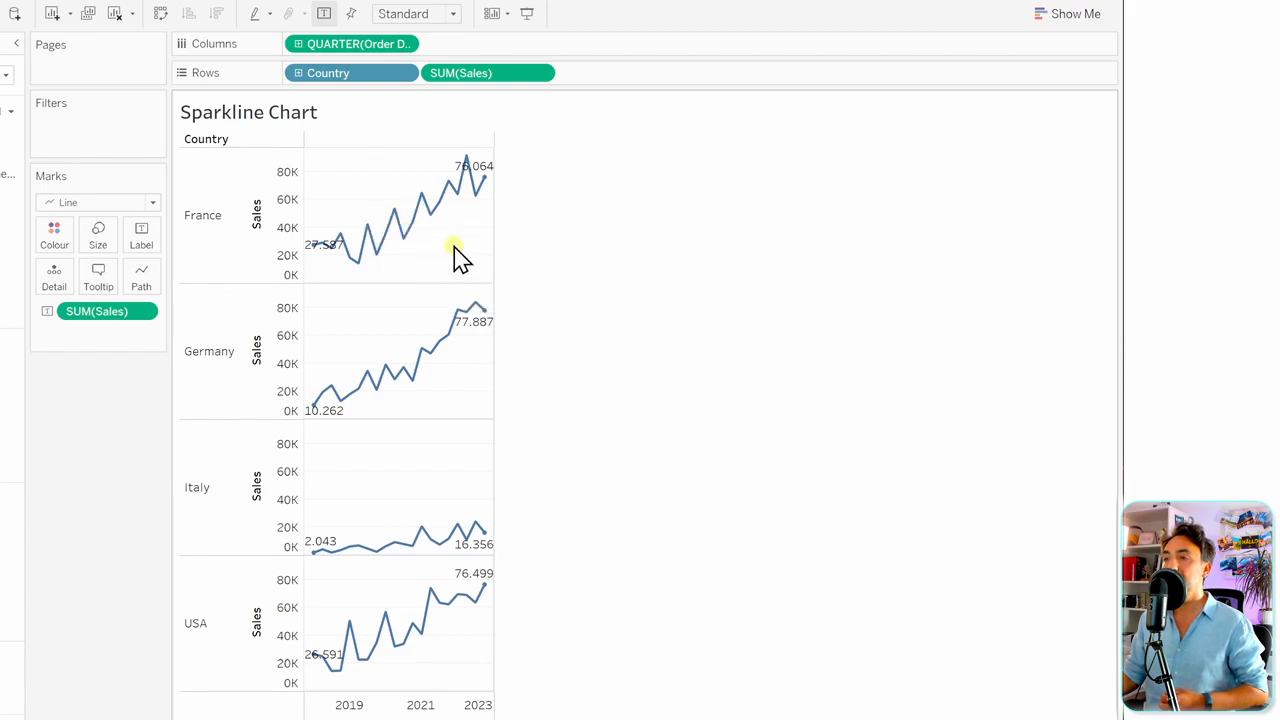
{"action": "right_click", "coordinate": [456, 240]}
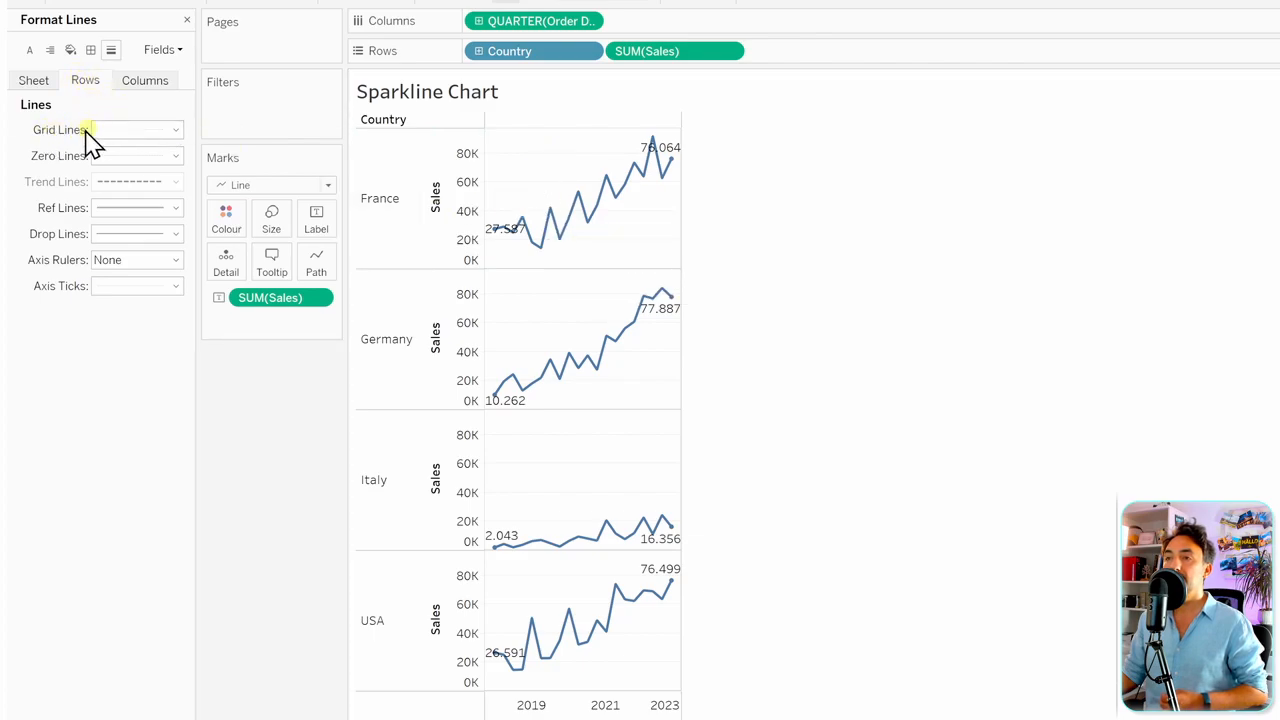
Set Grid Lines to None across the sparklines and bring up the Sales axis options.
{"action": "left_click", "coordinate": [176, 128]}
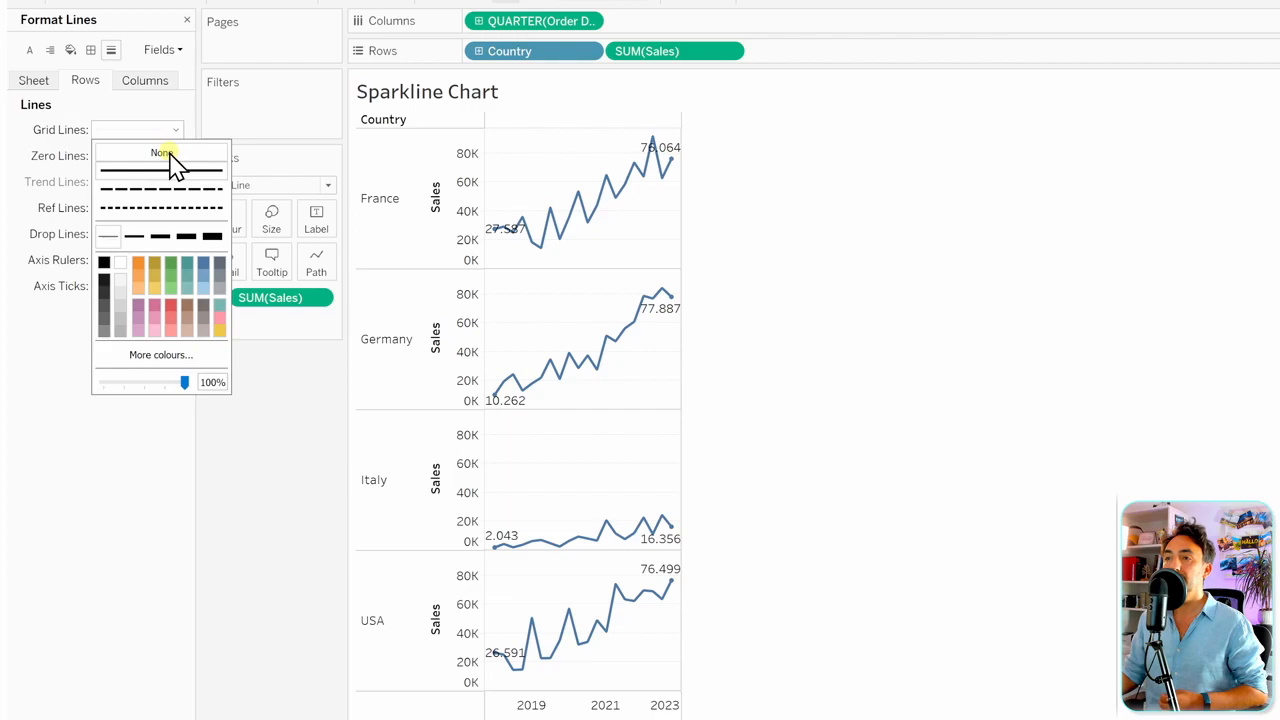
{"action": "left_click", "coordinate": [162, 152]}
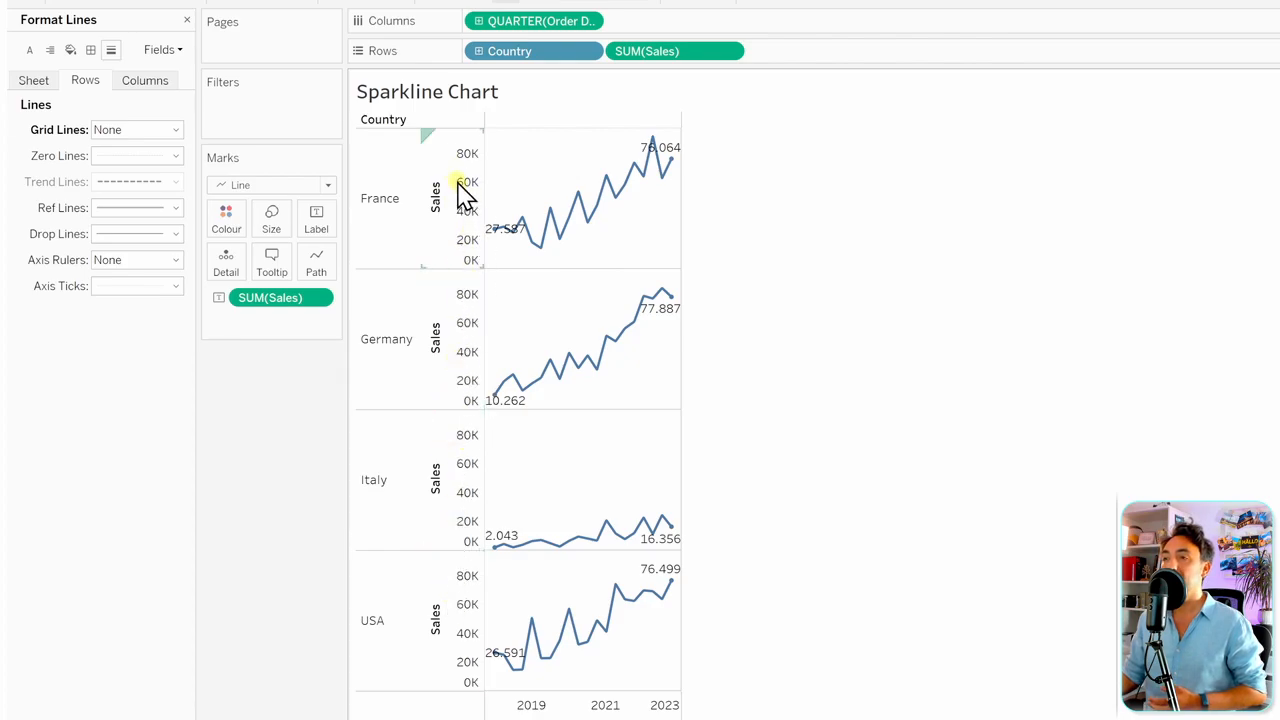
{"action": "right_click", "coordinate": [460, 184]}
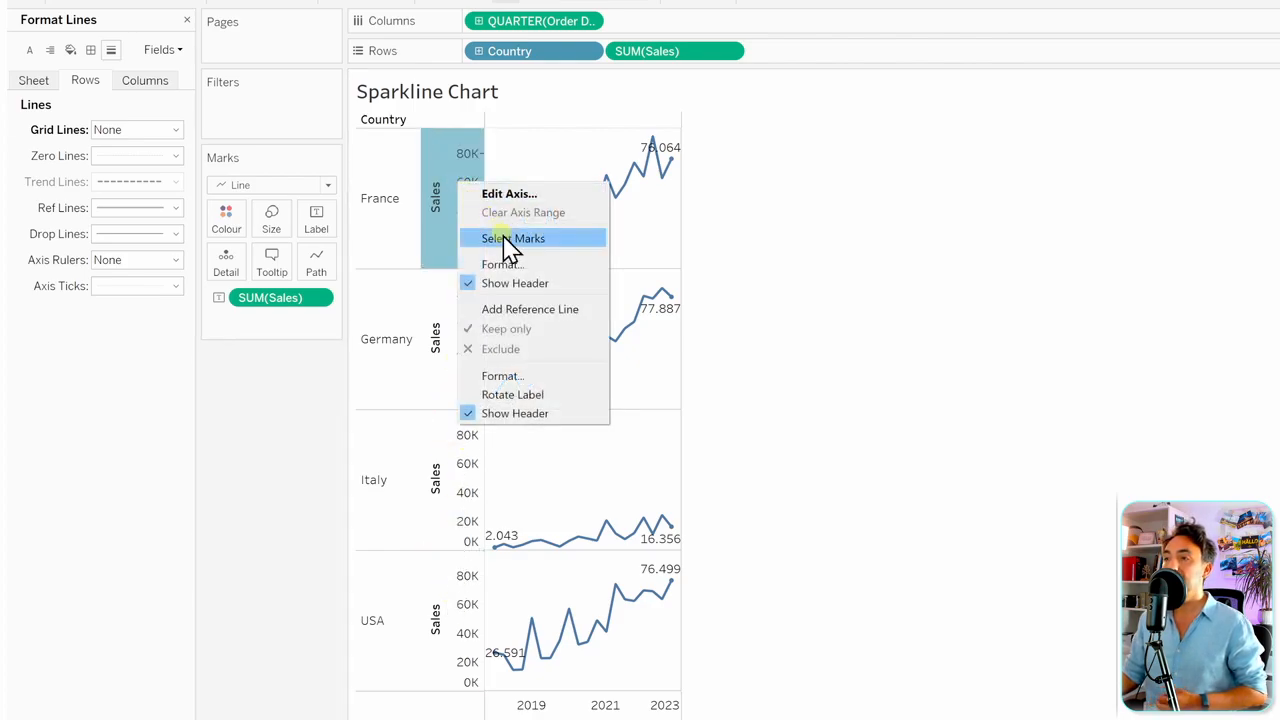
{"action": "mouse_move", "coordinate": [540, 284]}
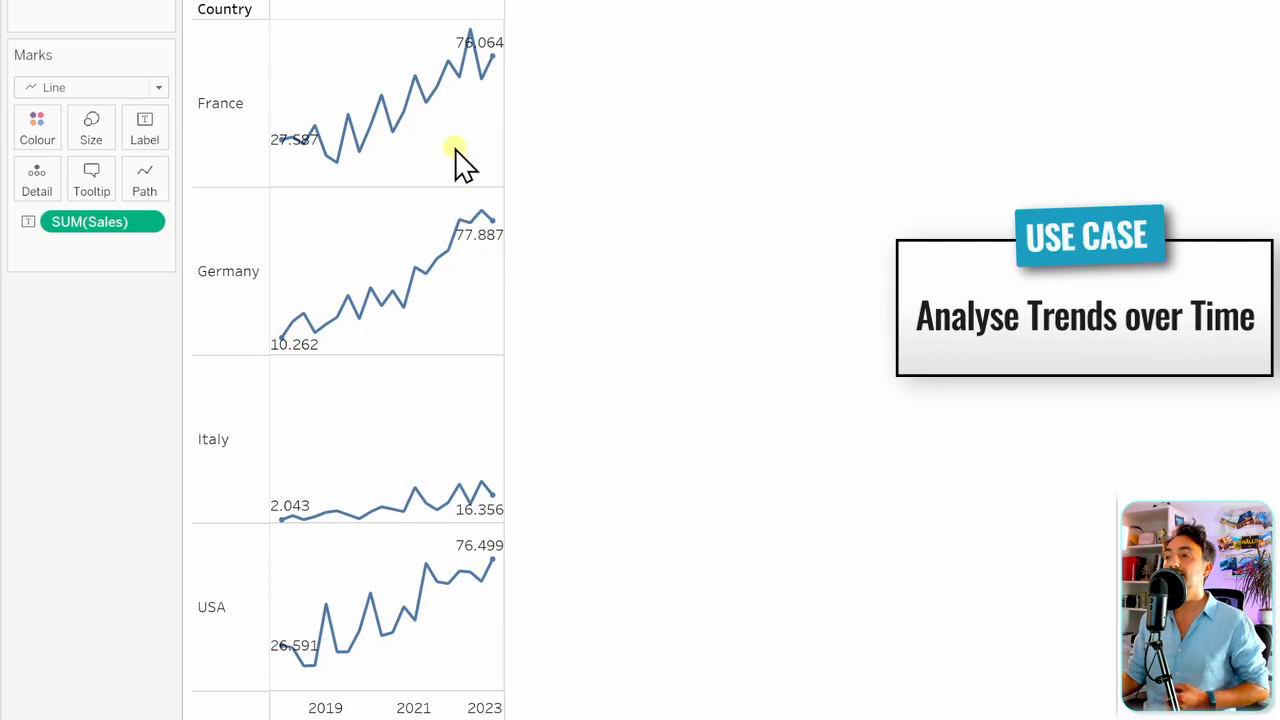
{"action": "mouse_move", "coordinate": [430, 190]}
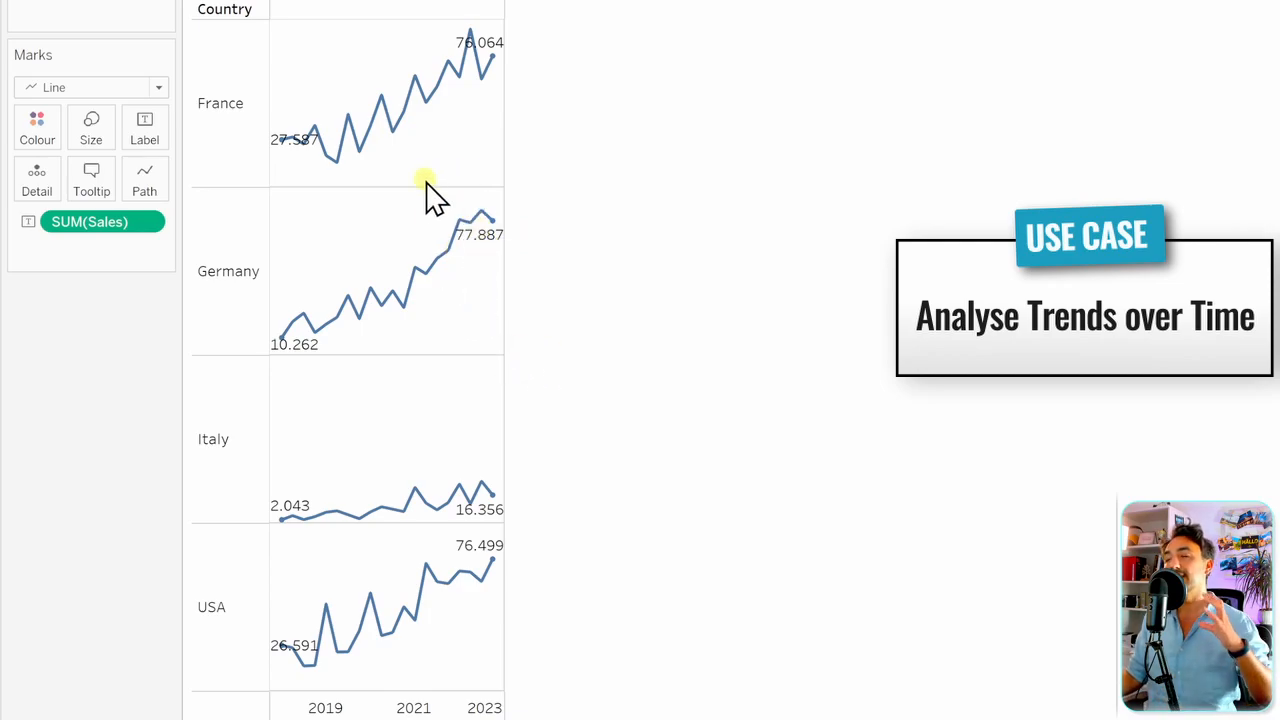
{"action": "mouse_move", "coordinate": [490, 344]}
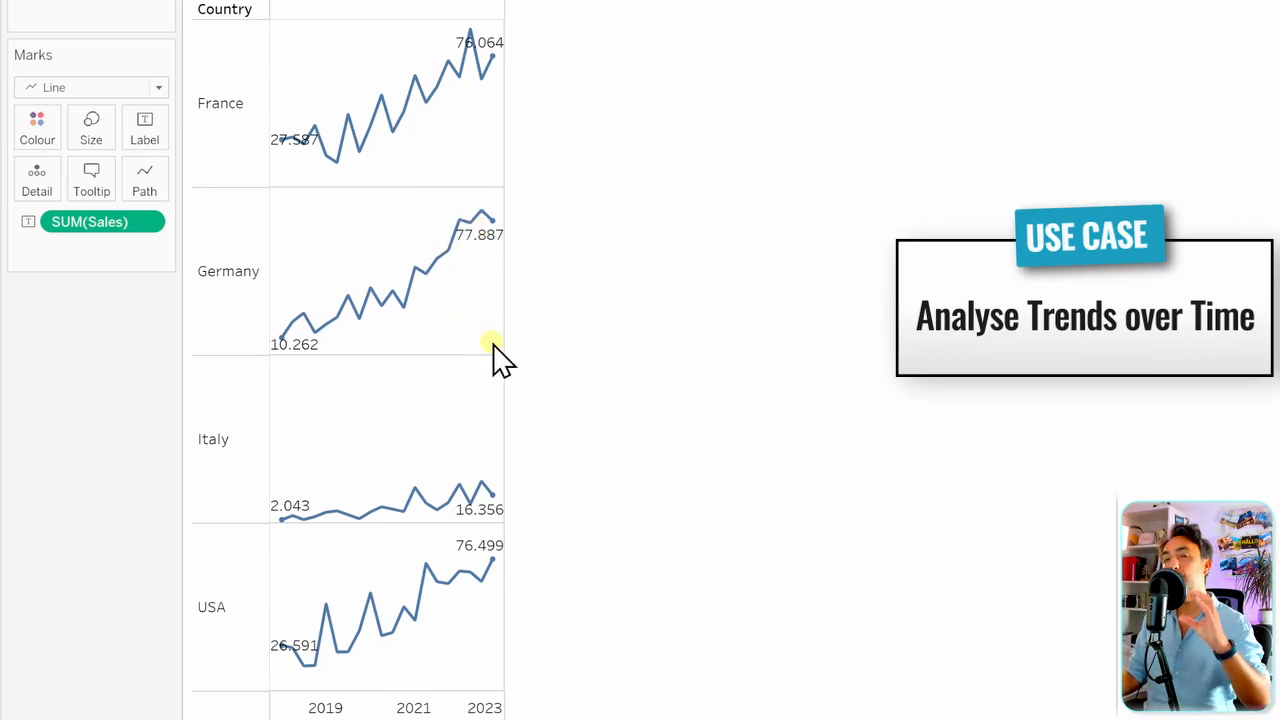
{"action": "mouse_move", "coordinate": [604, 344]}
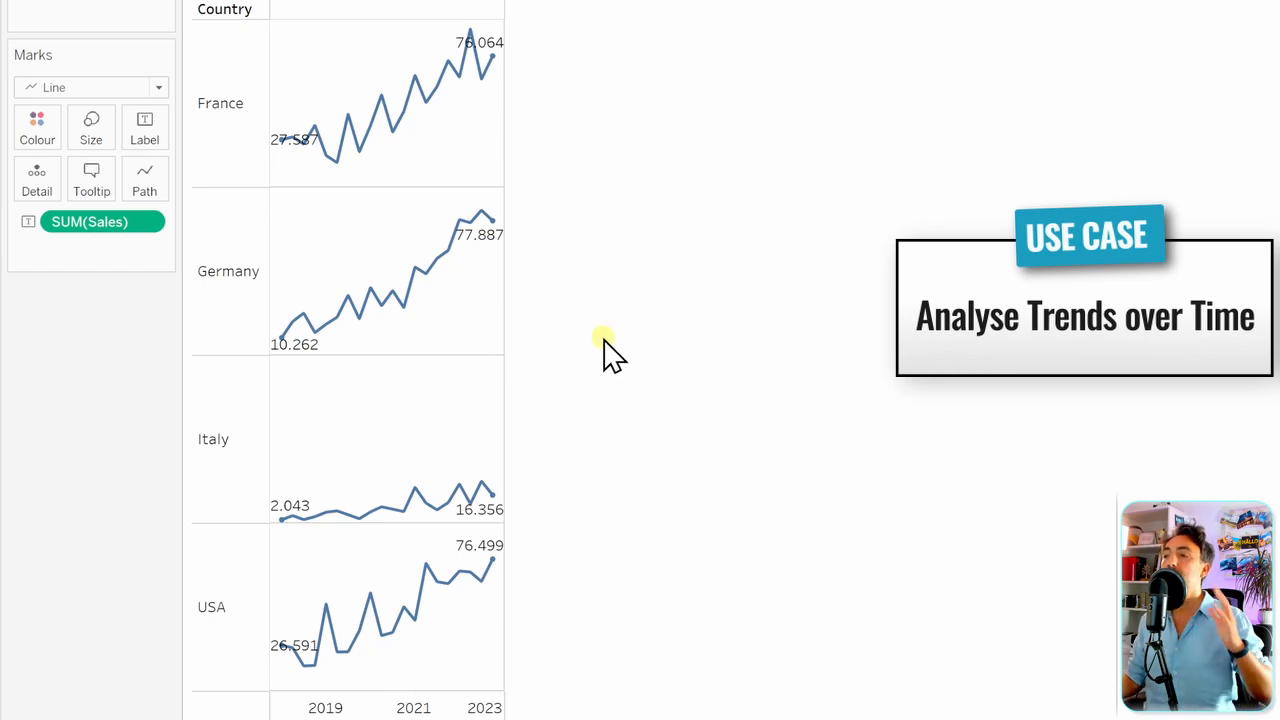